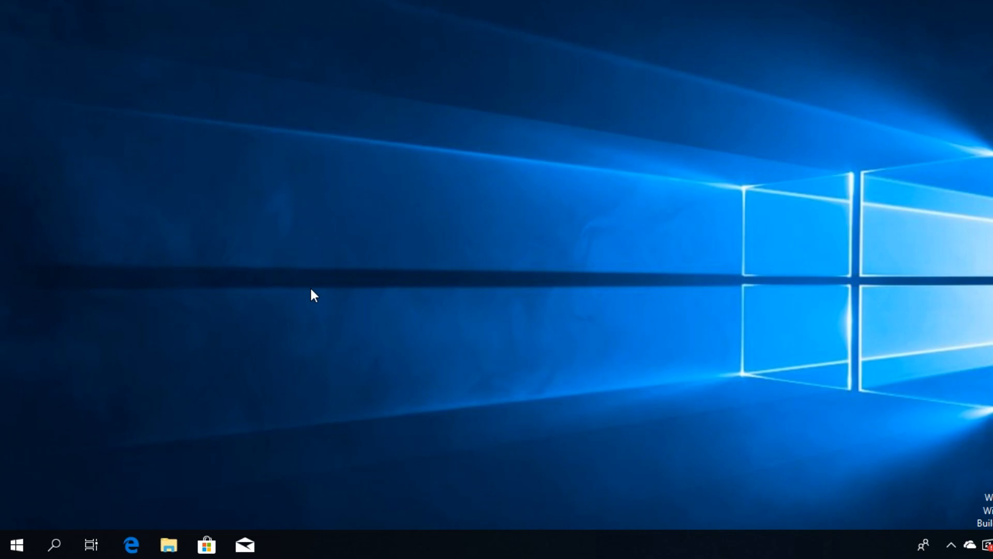
{"action": "mouse_move", "coordinate": [252, 418]}
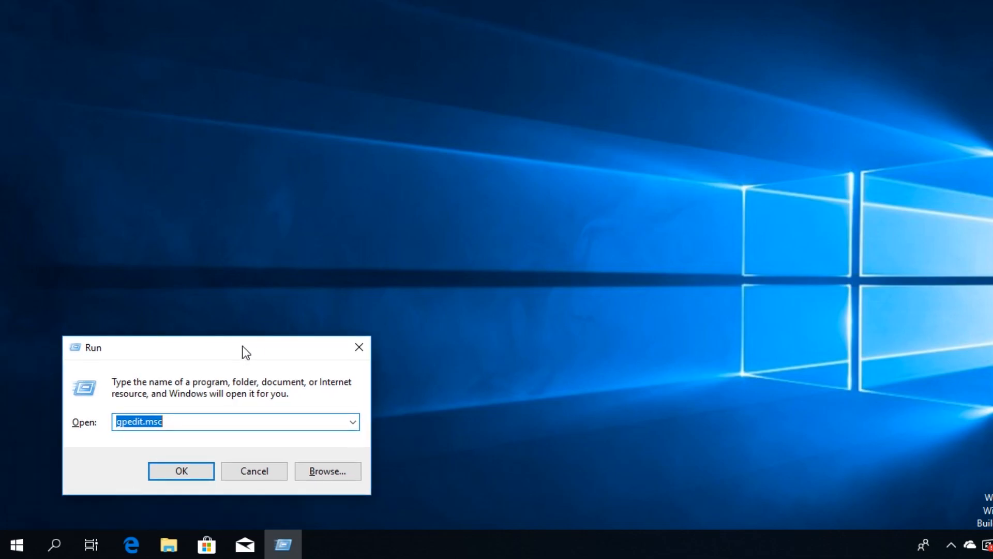
{"action": "mouse_move", "coordinate": [236, 319]}
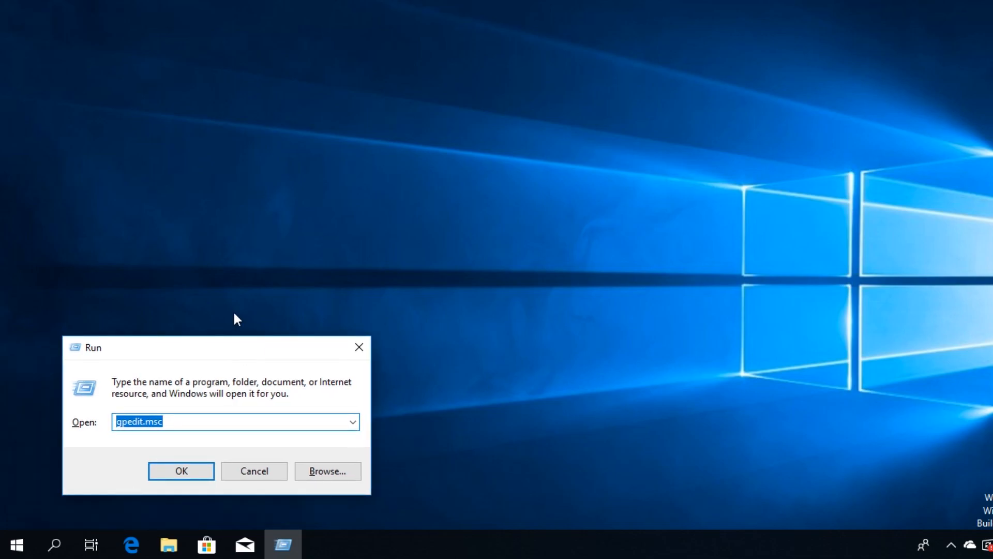
- Run shell:startup from the Run dialog to open the user's Startup folder
{"action": "type", "text": "shell:"}
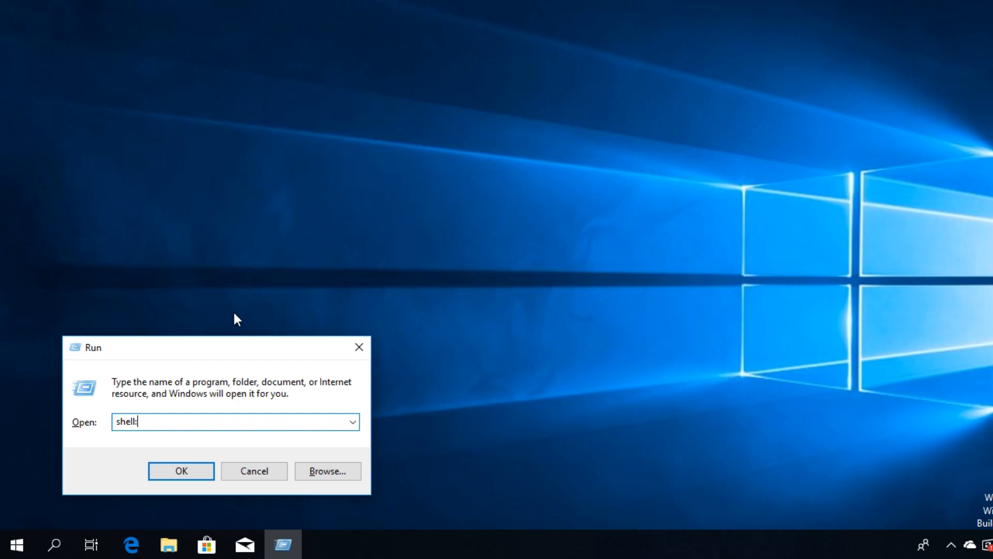
{"action": "type", "text": "startup"}
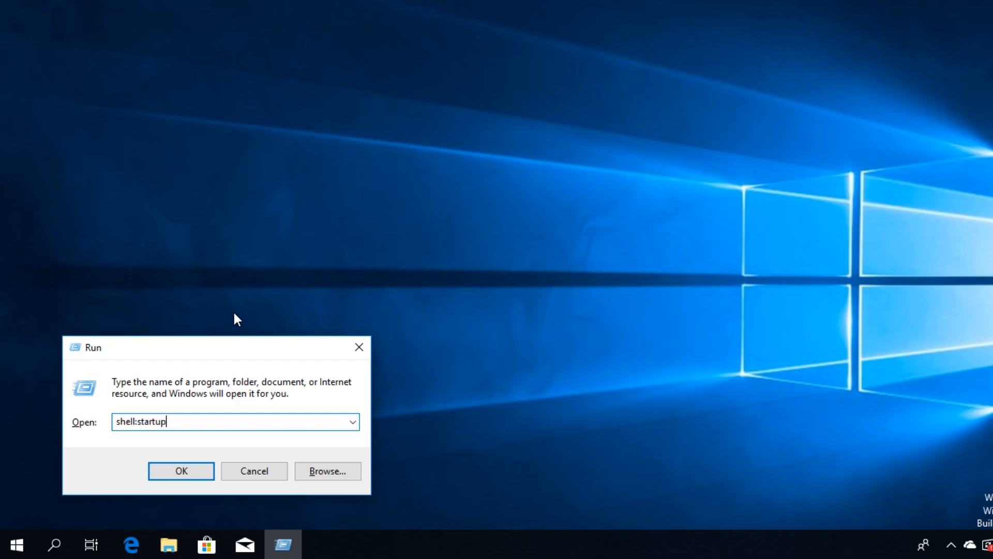
{"action": "left_click", "coordinate": [180, 471]}
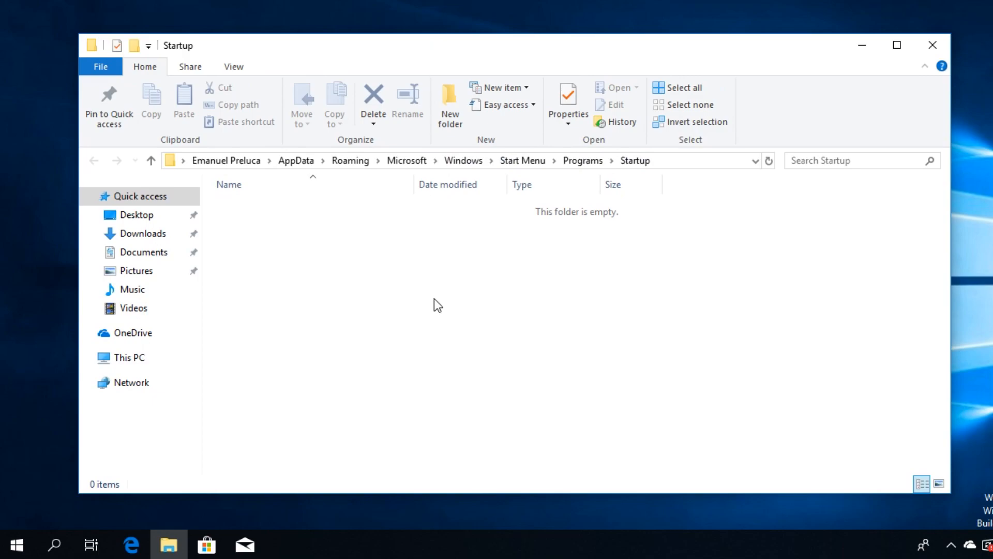
{"action": "mouse_move", "coordinate": [528, 264]}
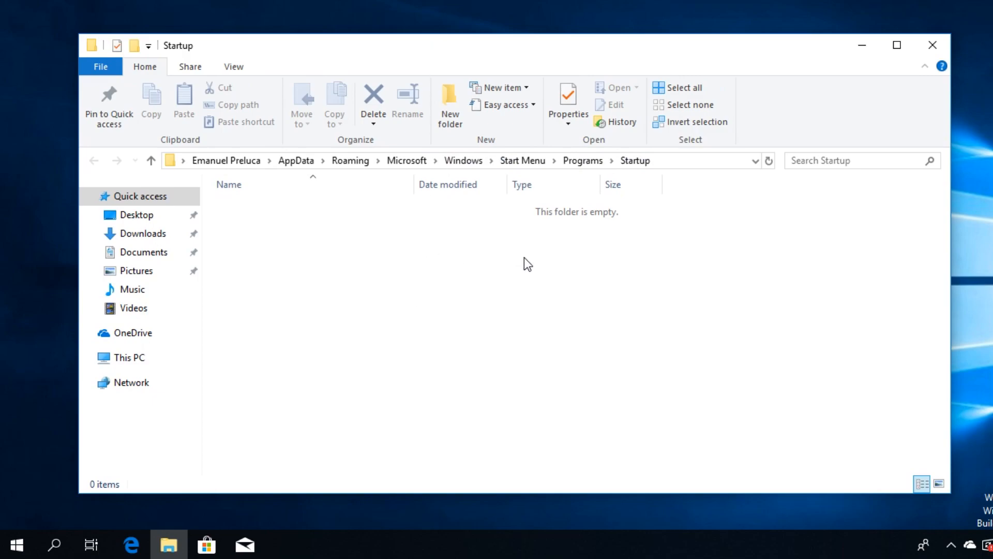
{"action": "mouse_move", "coordinate": [483, 366]}
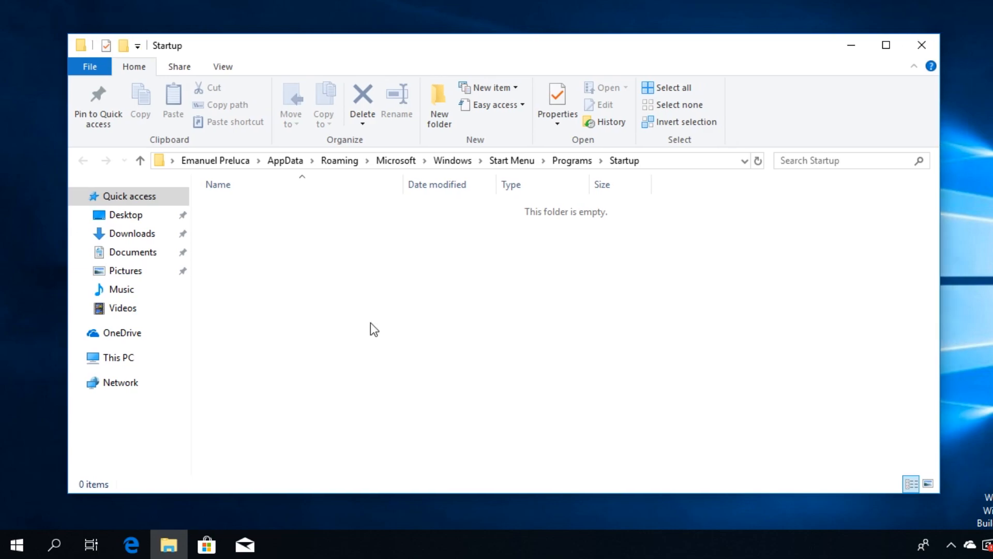
{"action": "mouse_move", "coordinate": [374, 449]}
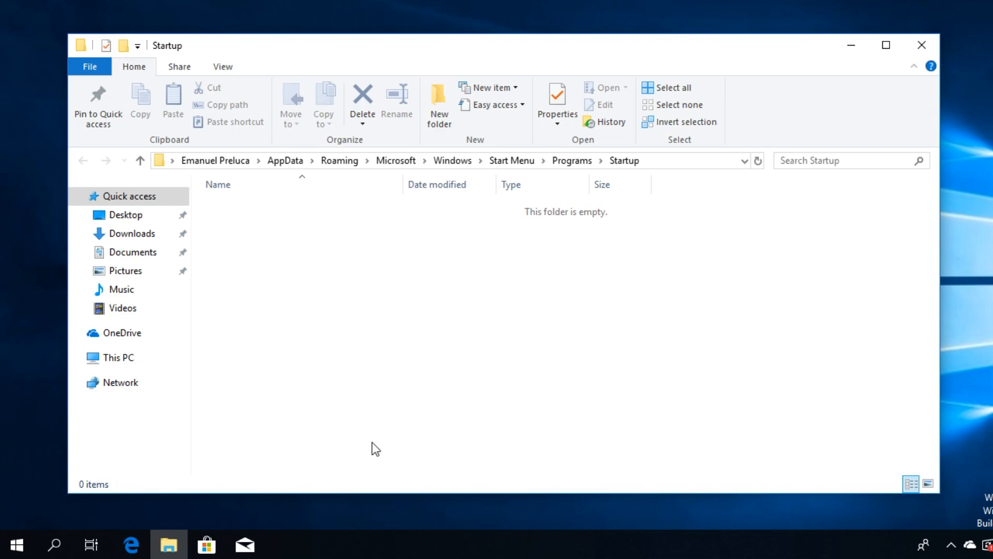
{"action": "mouse_move", "coordinate": [364, 421]}
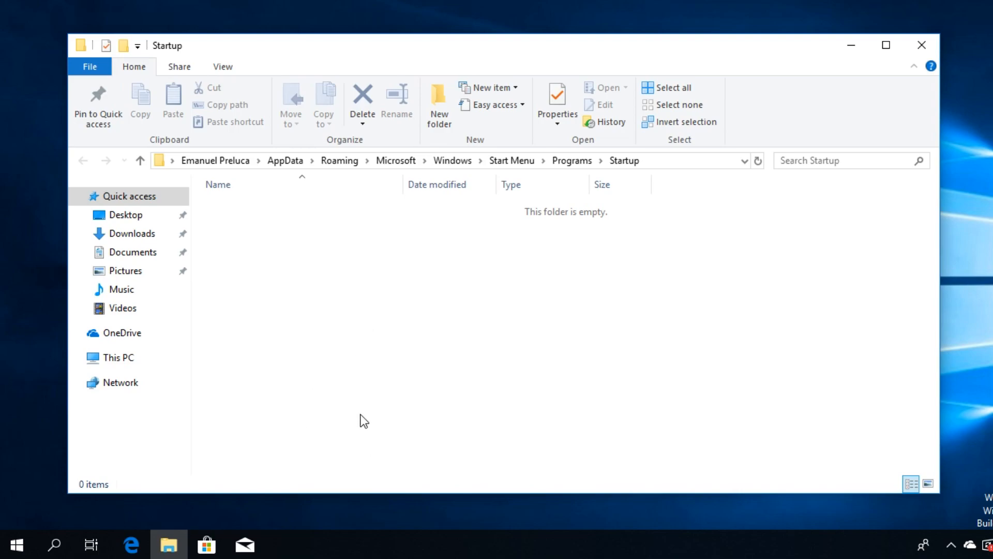
- Search the Start menu for Chrome to locate its shortcut
{"action": "type", "text": "d"}
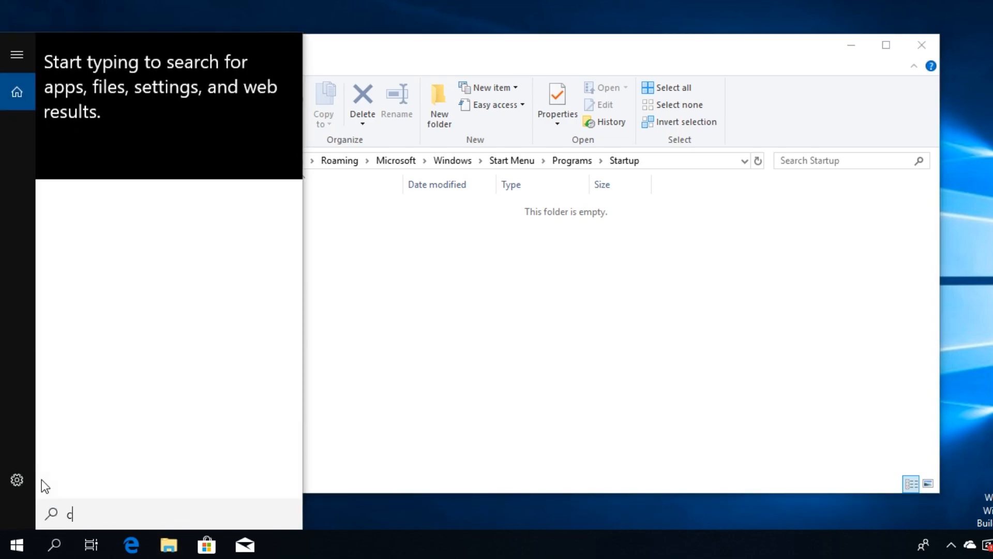
{"action": "type", "text": "hrom"}
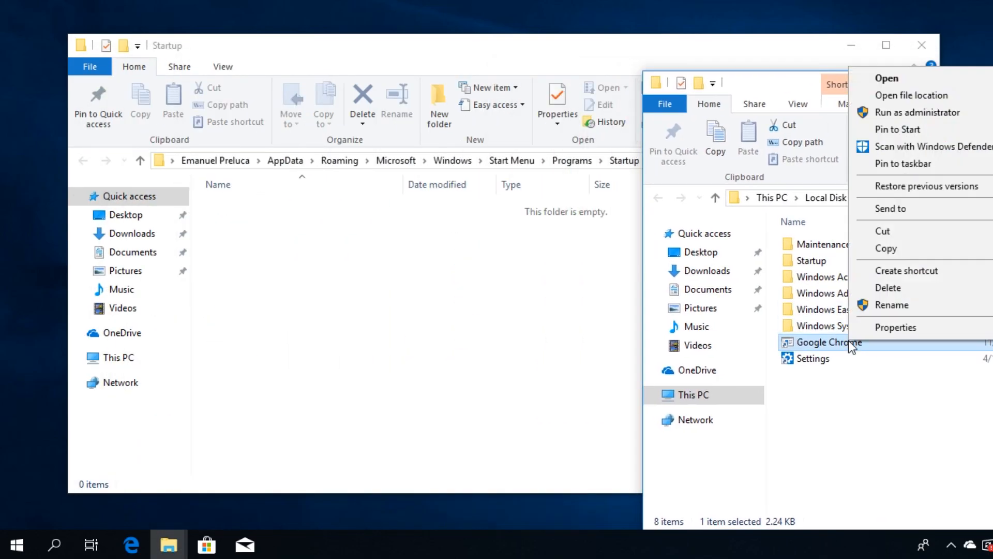
{"action": "mouse_move", "coordinate": [887, 247]}
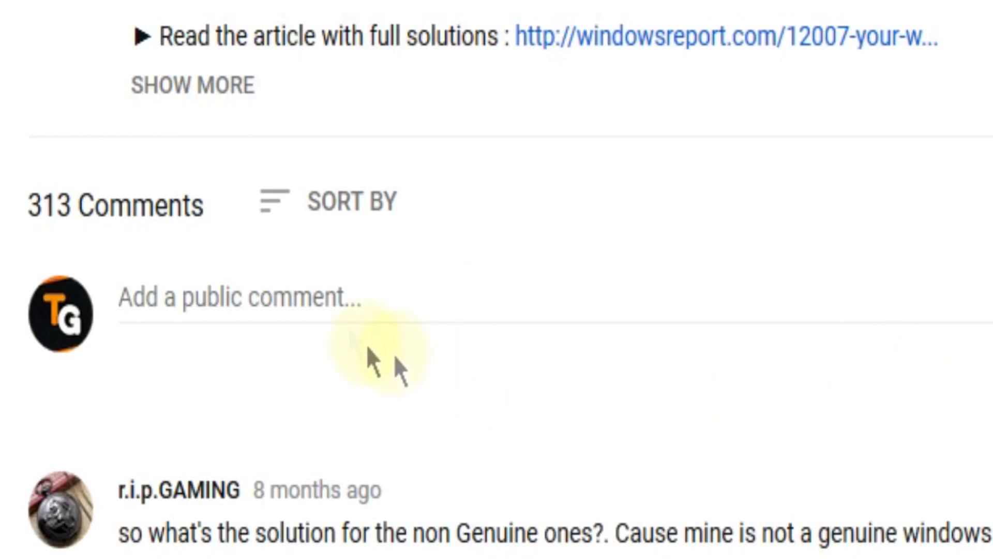
- Begin a public YouTube comment with the text "I ha"
{"action": "type", "text": "I ha"}
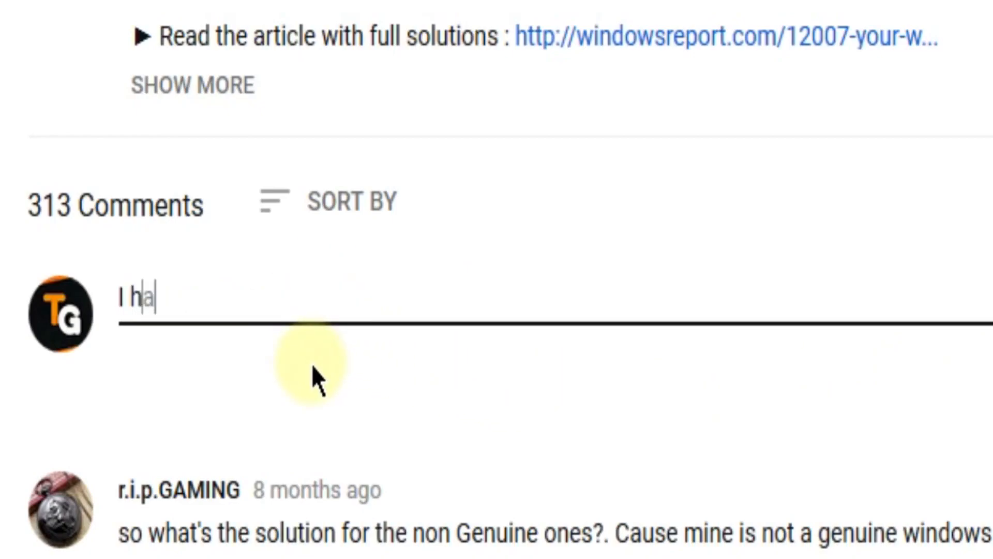